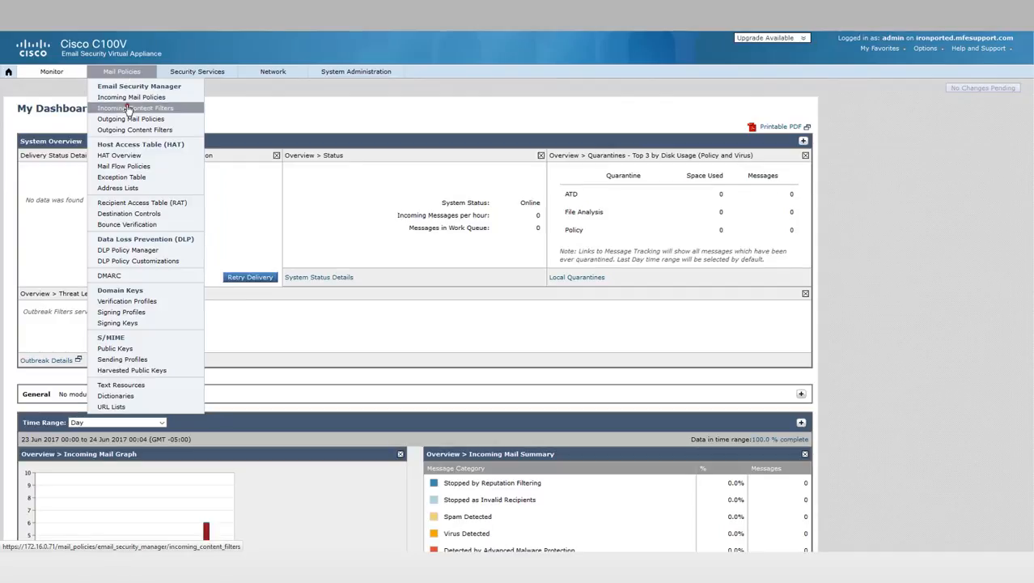
Step: Open the ATD_Inbound_Drop_Malicious filter from the Incoming Content Filters list for editing
click(135, 108)
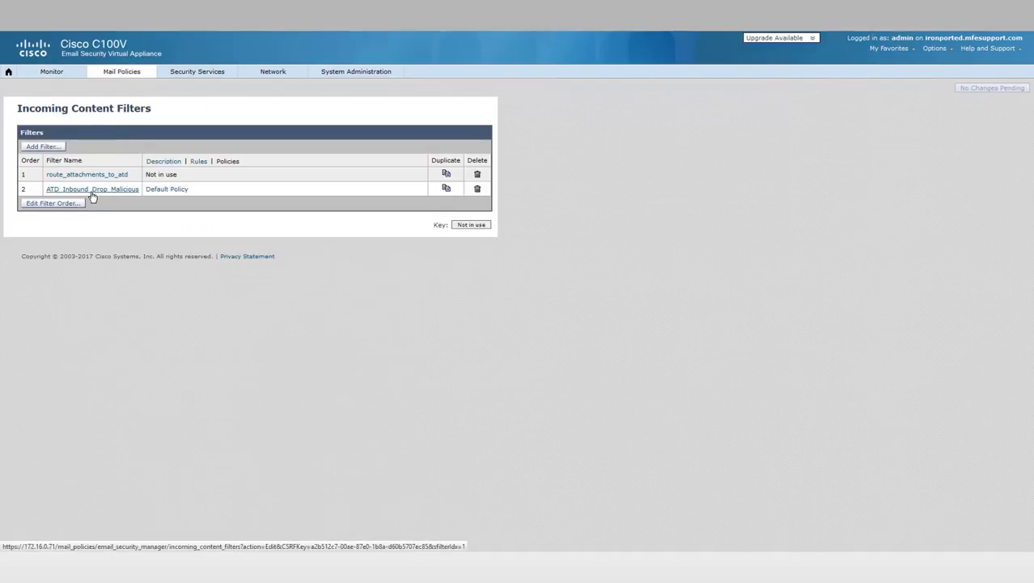
click(92, 189)
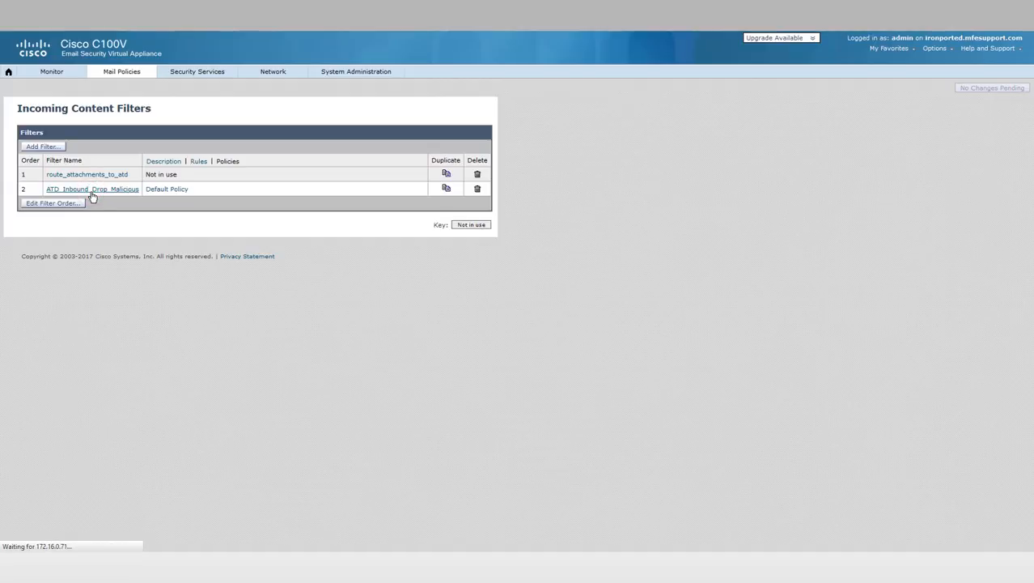
click(91, 189)
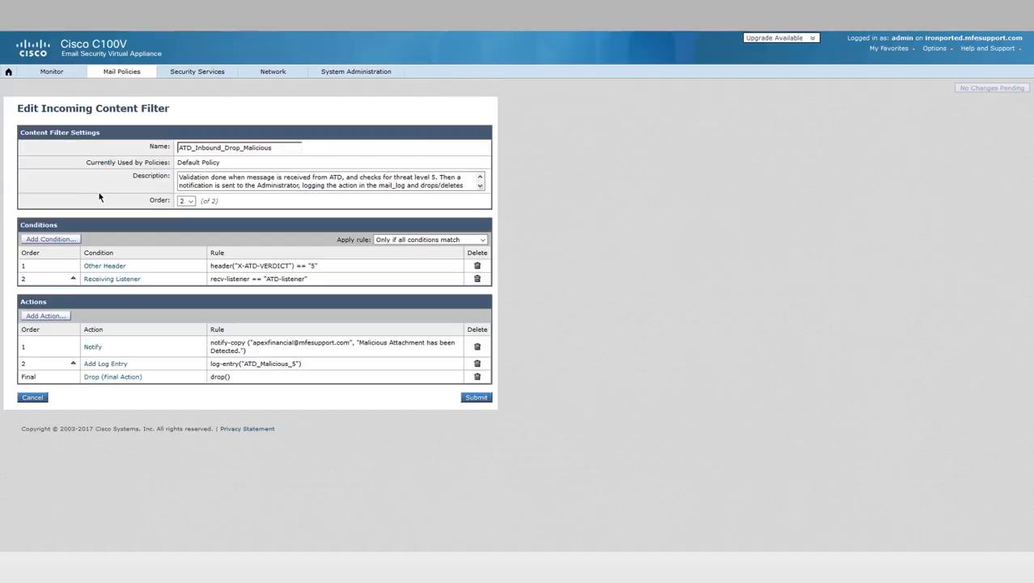
mouse_move(208, 273)
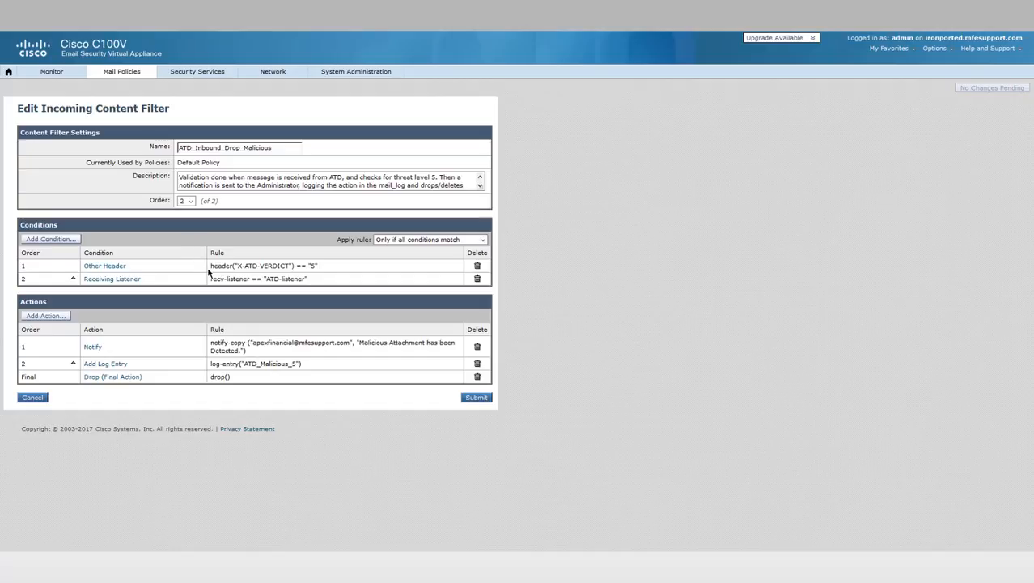
mouse_move(213, 341)
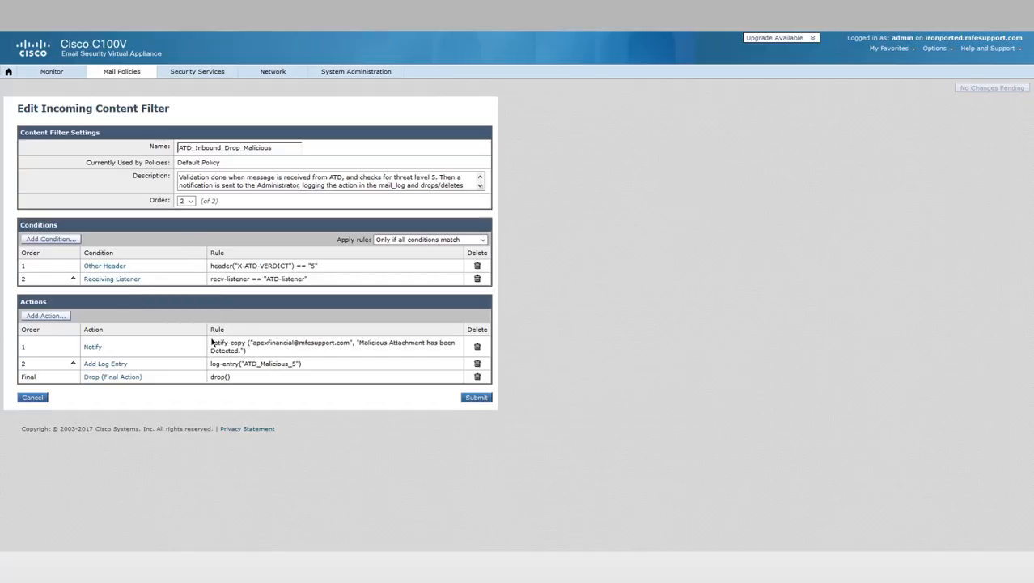
mouse_move(211, 395)
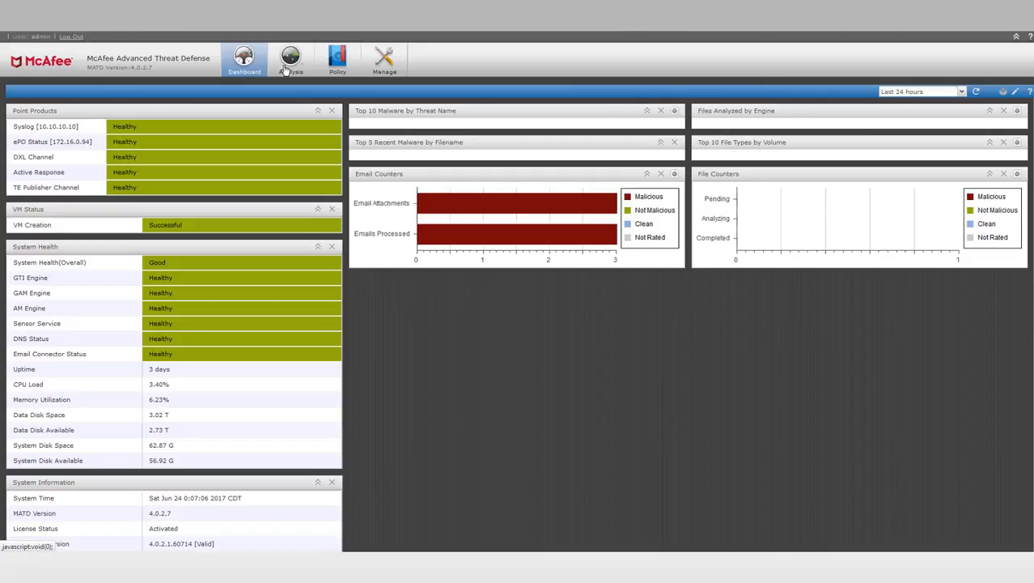
Step: Review the Email Connector configuration under Manage, then show the empty Analysis Status list
click(385, 58)
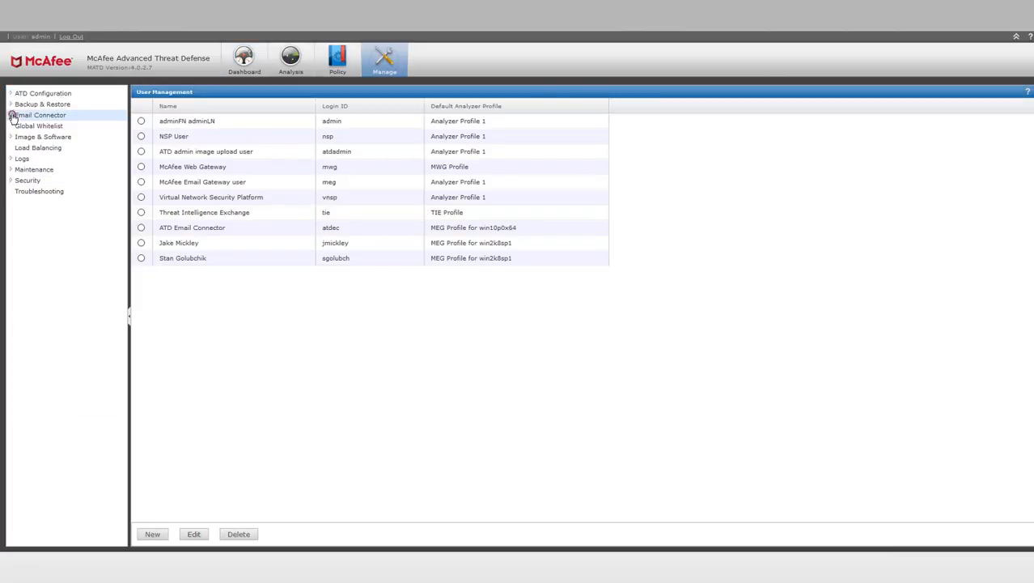
click(40, 115)
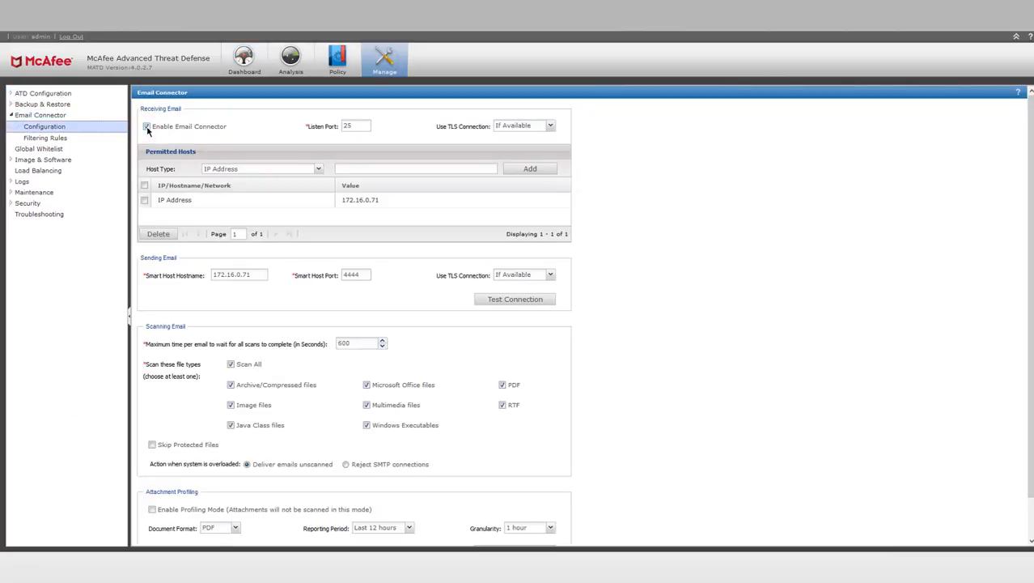
click(146, 126)
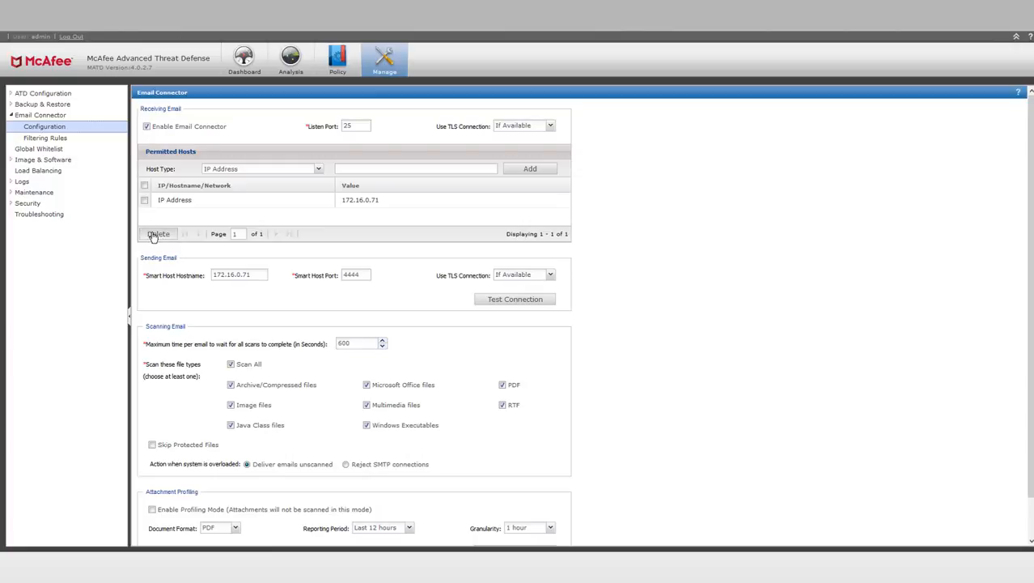
mouse_move(169, 373)
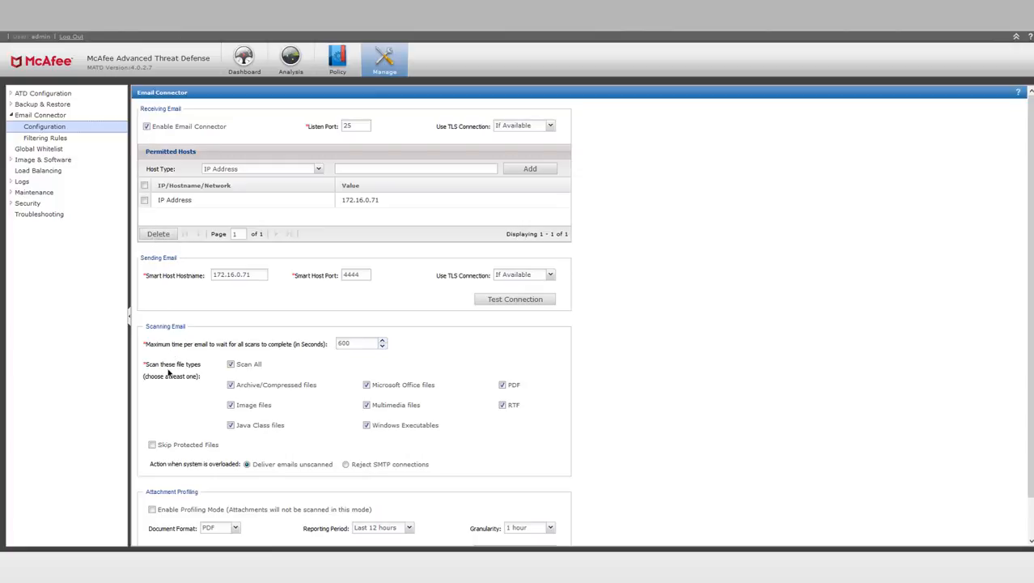
mouse_move(160, 431)
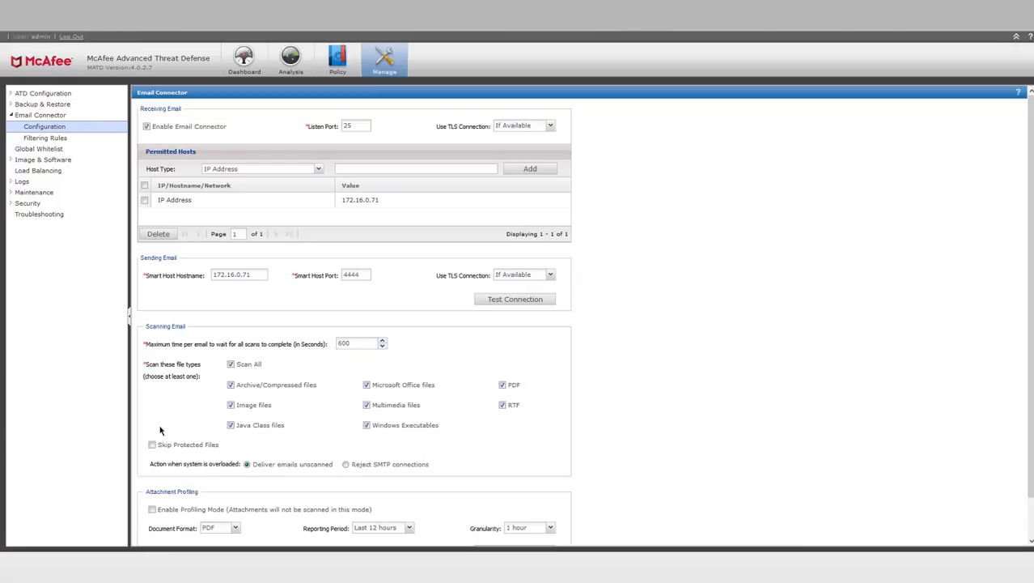
click(290, 59)
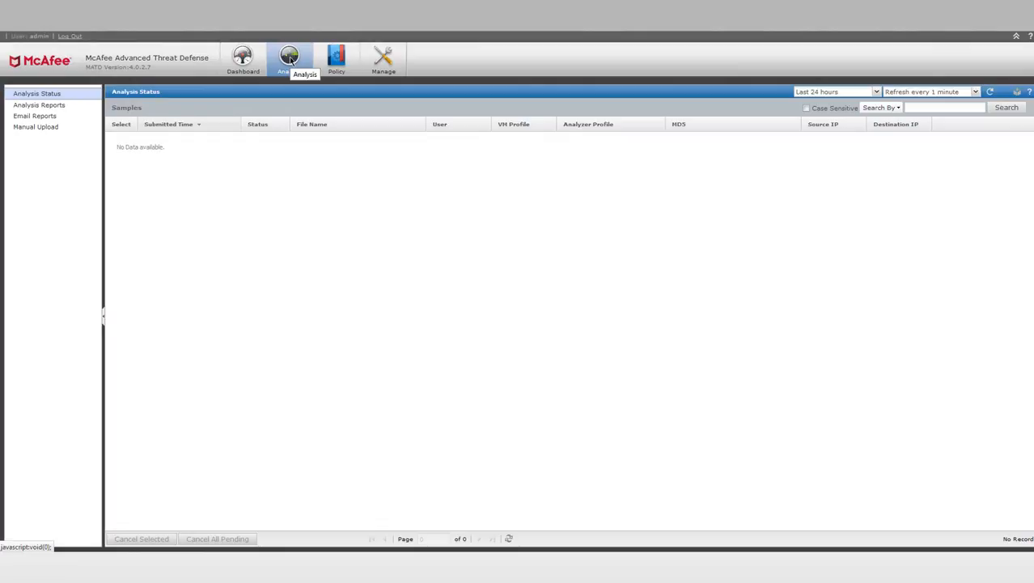
mouse_move(316, 491)
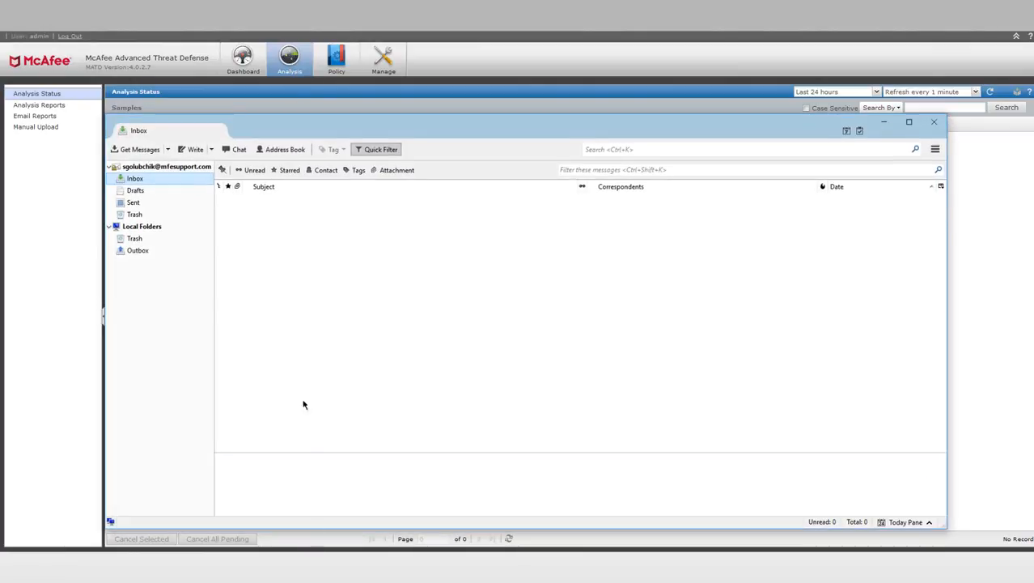
click(194, 149)
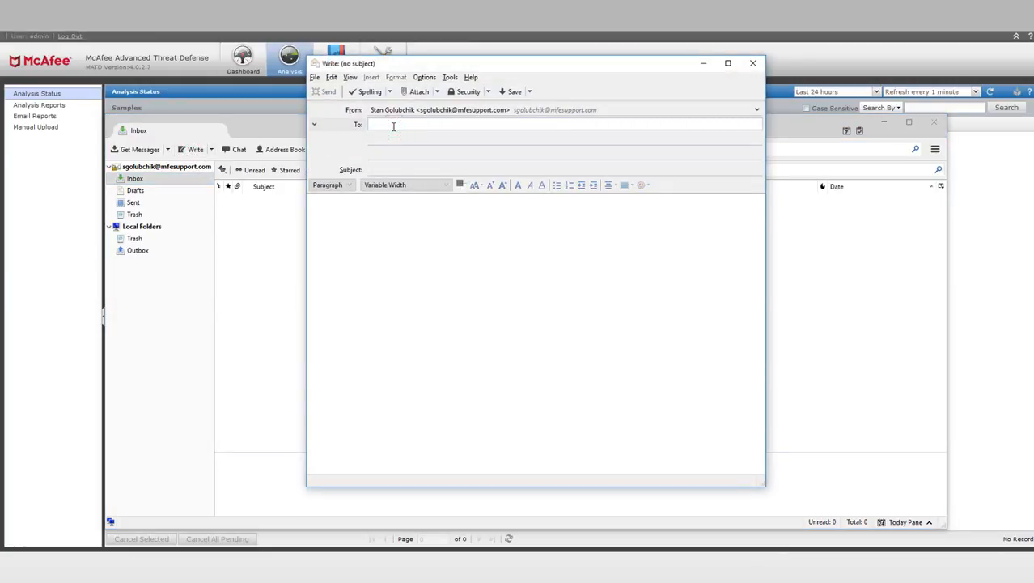
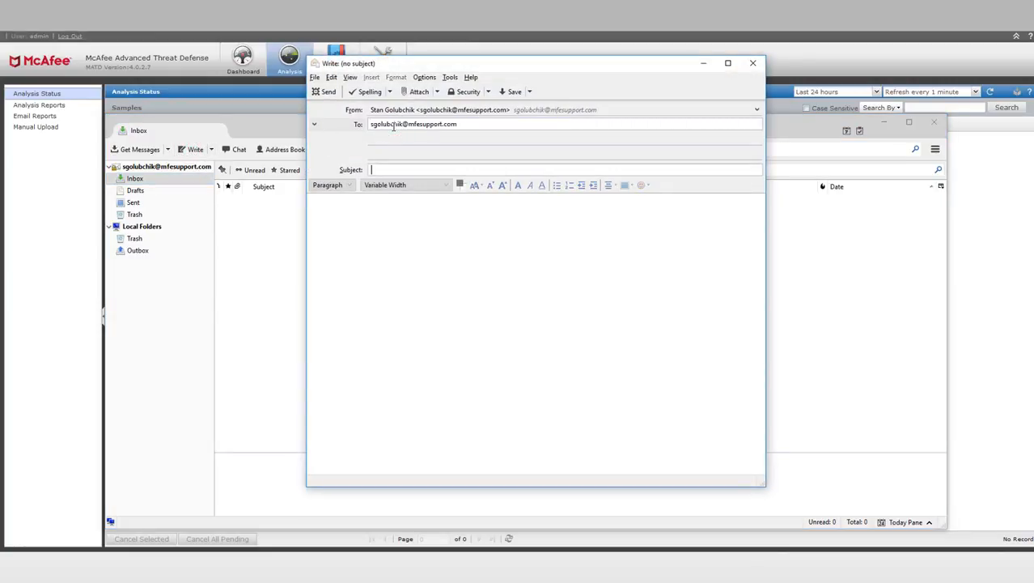
text(Important Information)
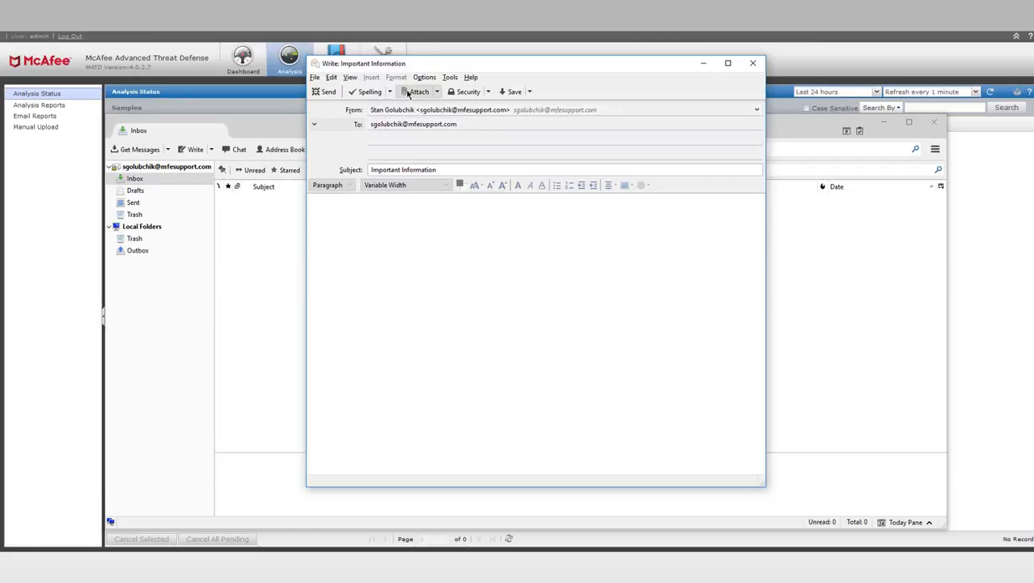
click(418, 91)
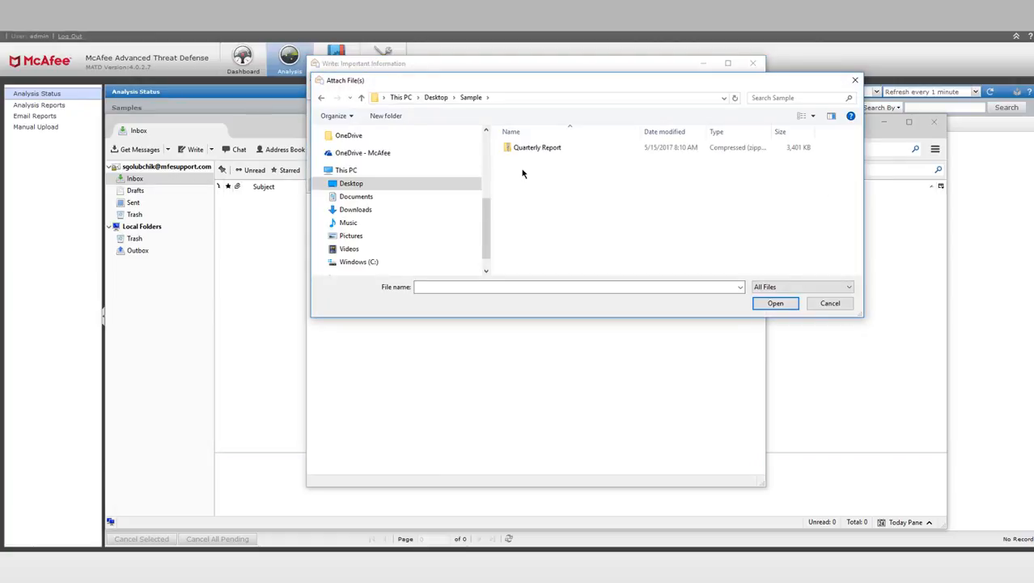
click(537, 147)
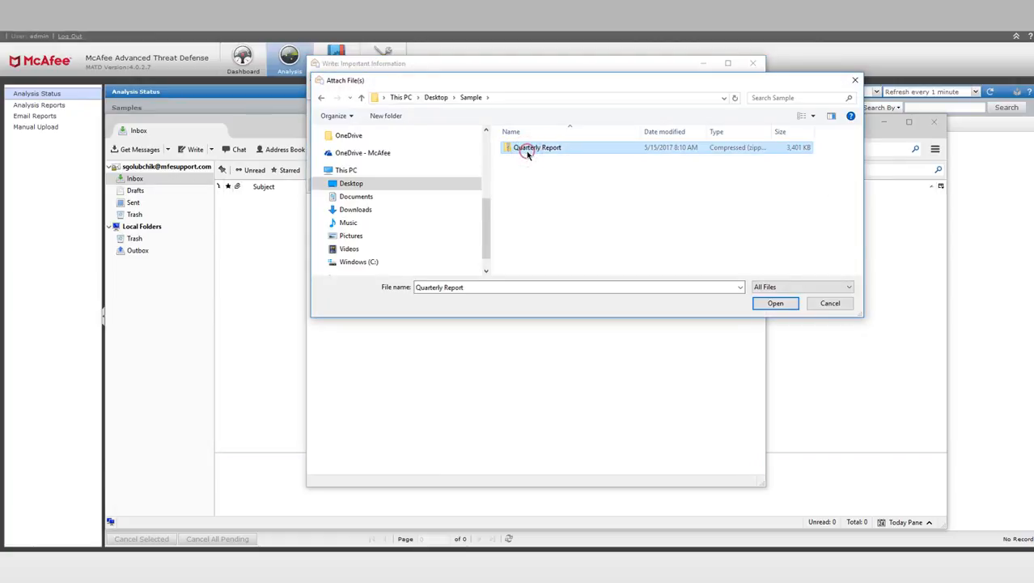
click(774, 303)
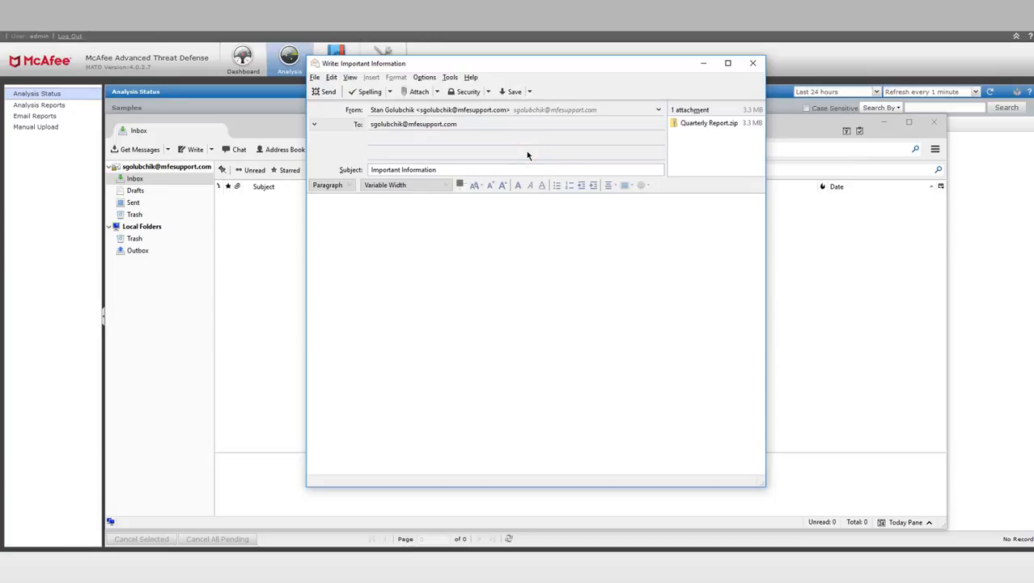
click(325, 91)
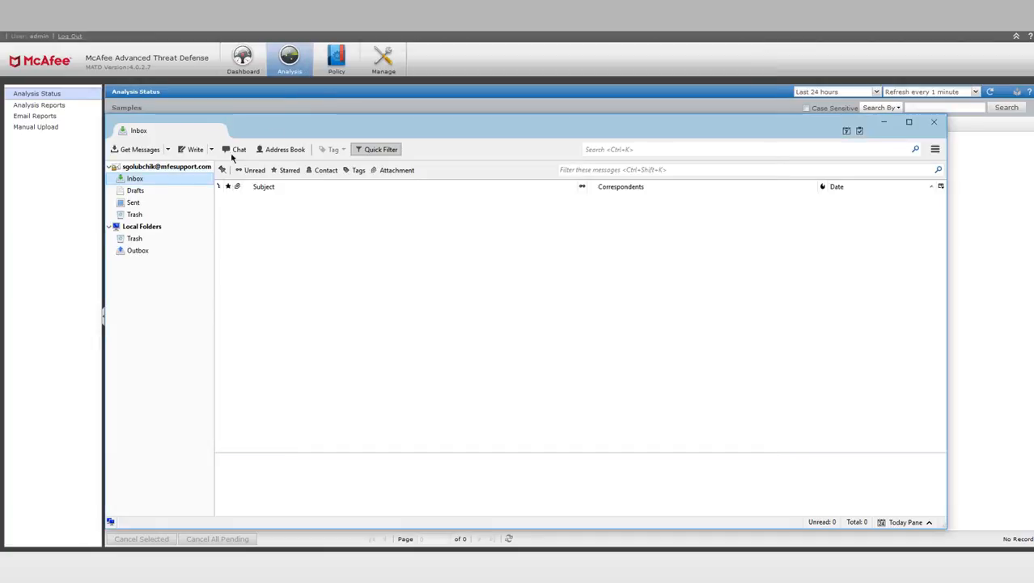
Step: Confirm the Important Information message appears in the Sent folder, then minimize Thunderbird
click(133, 202)
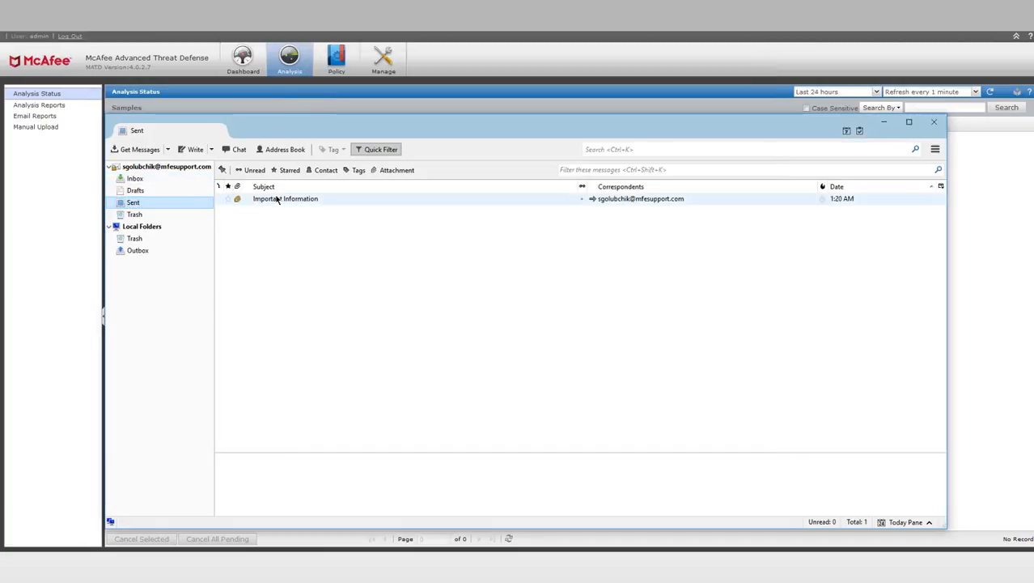
click(285, 198)
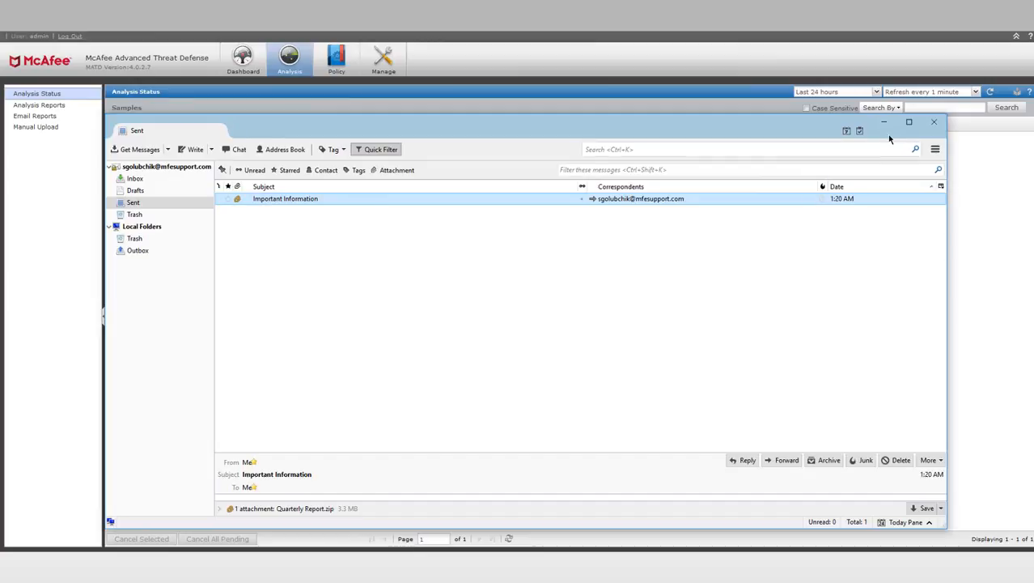
click(934, 122)
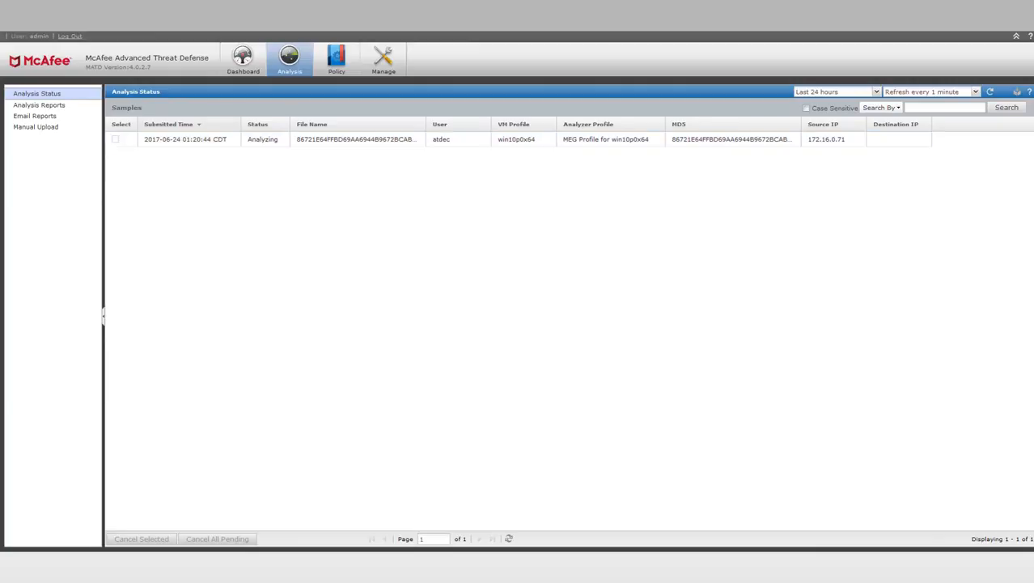
Step: Refresh the analysis list and open the Threat Analysis Report for the Very High severity sample
click(989, 90)
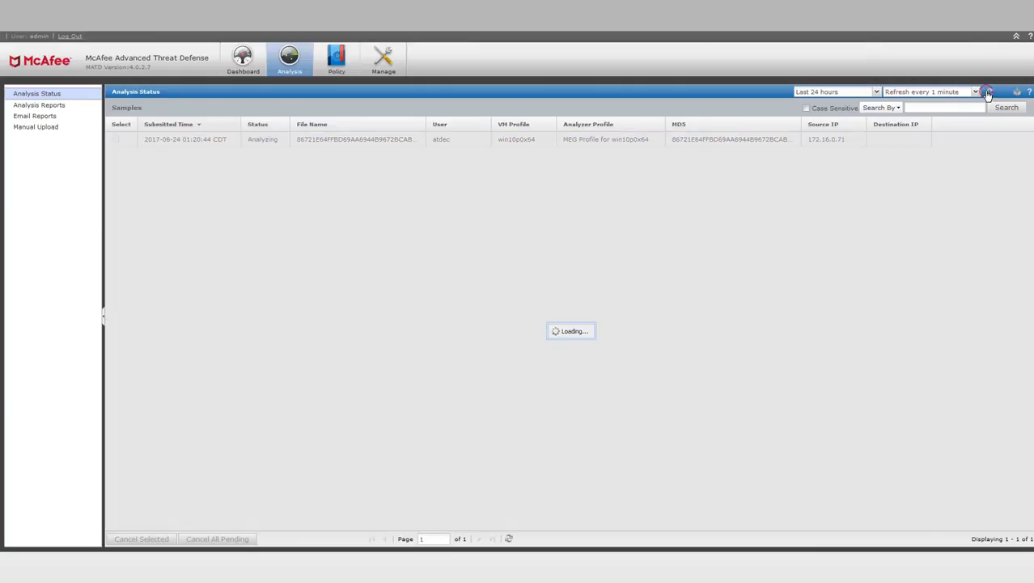
click(988, 90)
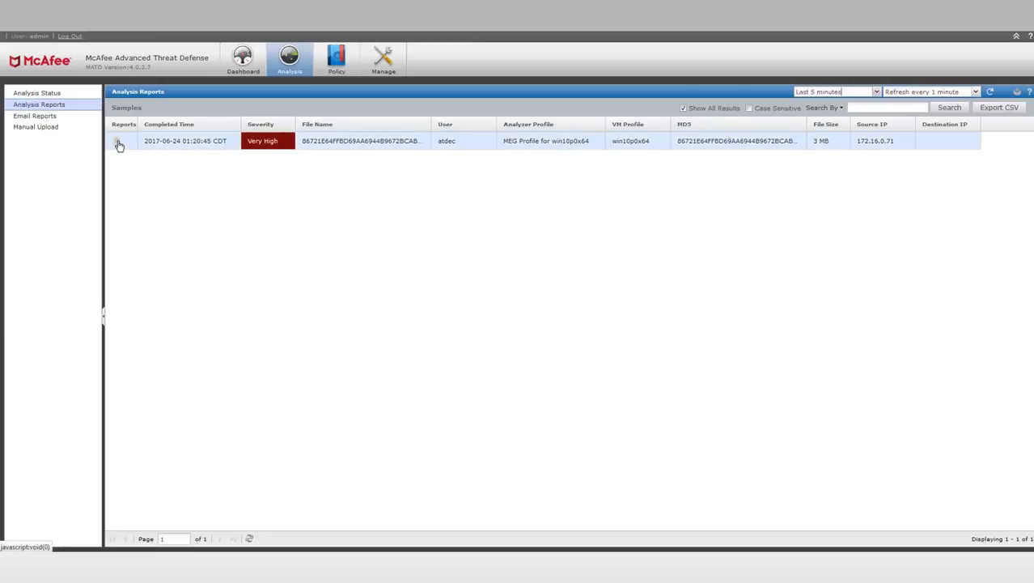
click(119, 141)
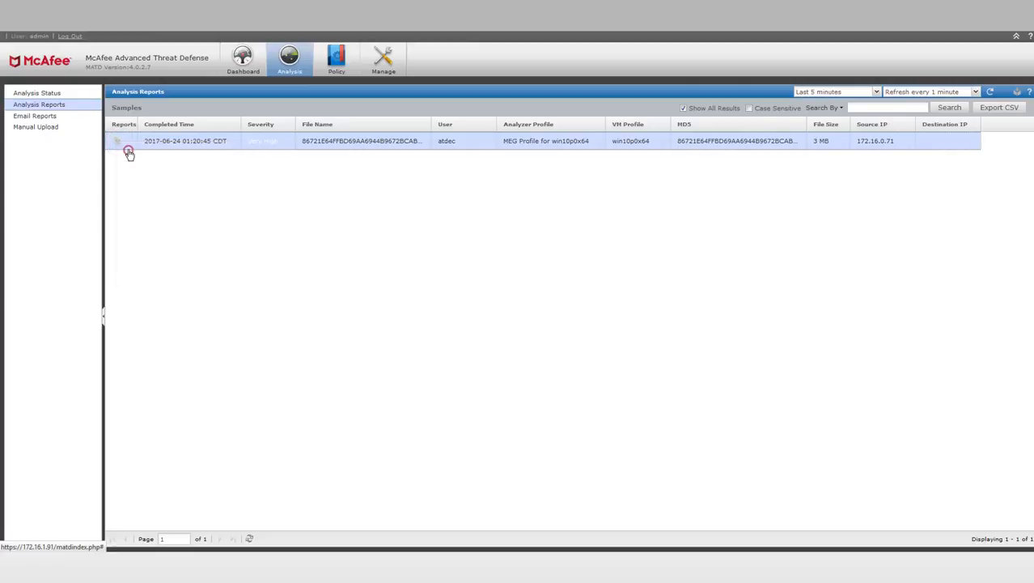
click(117, 141)
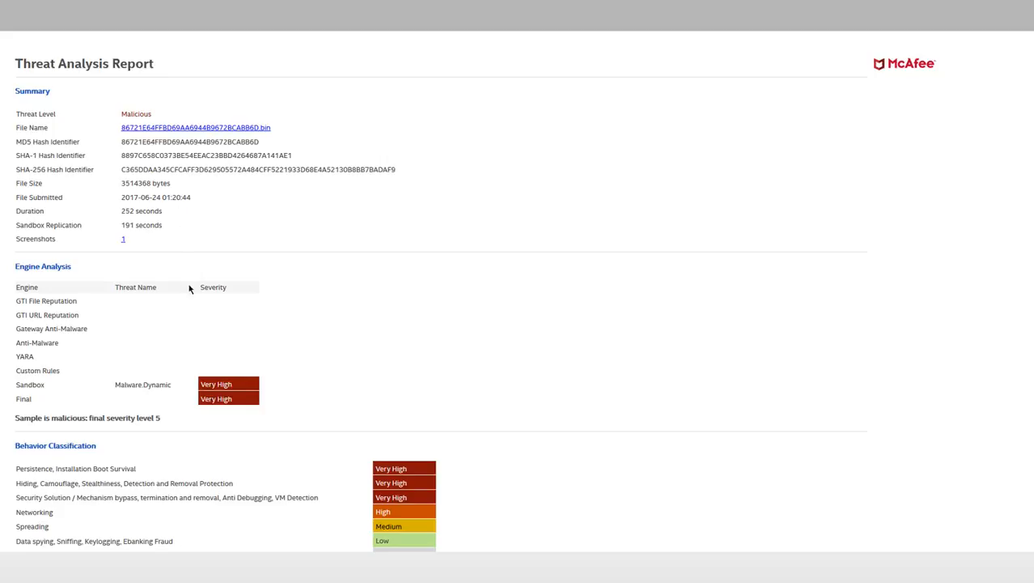
mouse_move(197, 384)
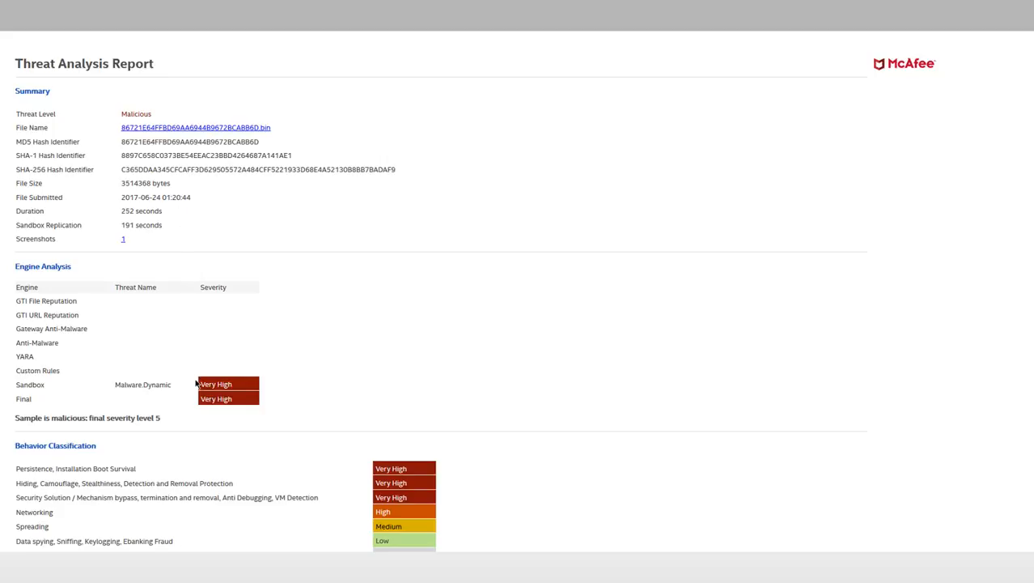
scroll(down, 3)
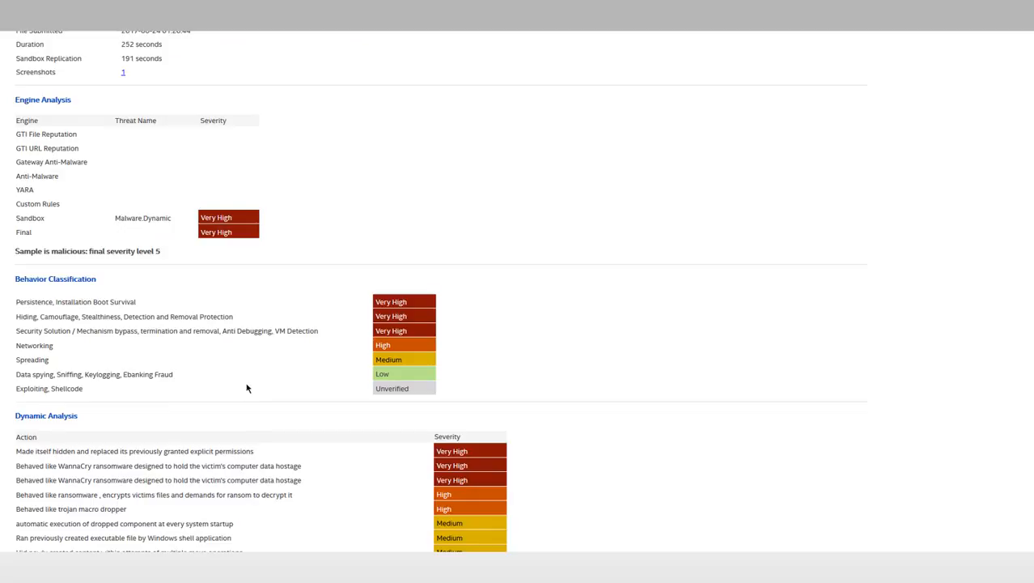
scroll(down, 3)
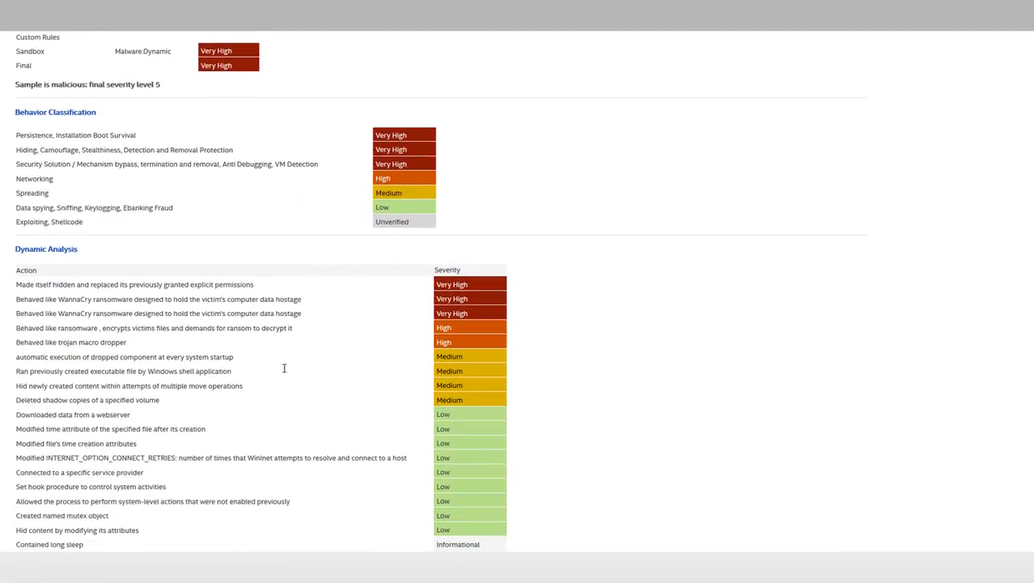
scroll(down, 3)
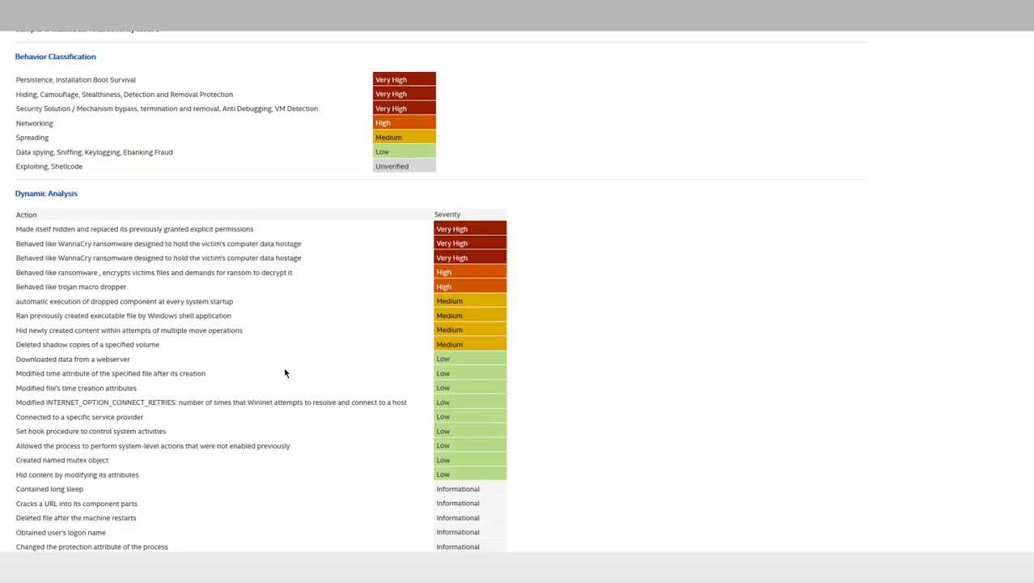
scroll(down, 3)
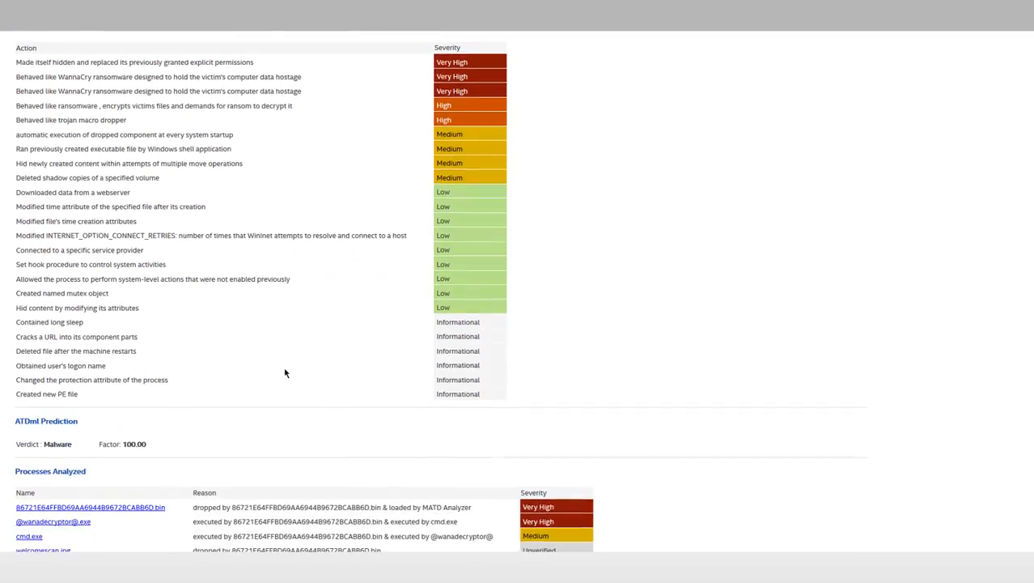
scroll(down, 3)
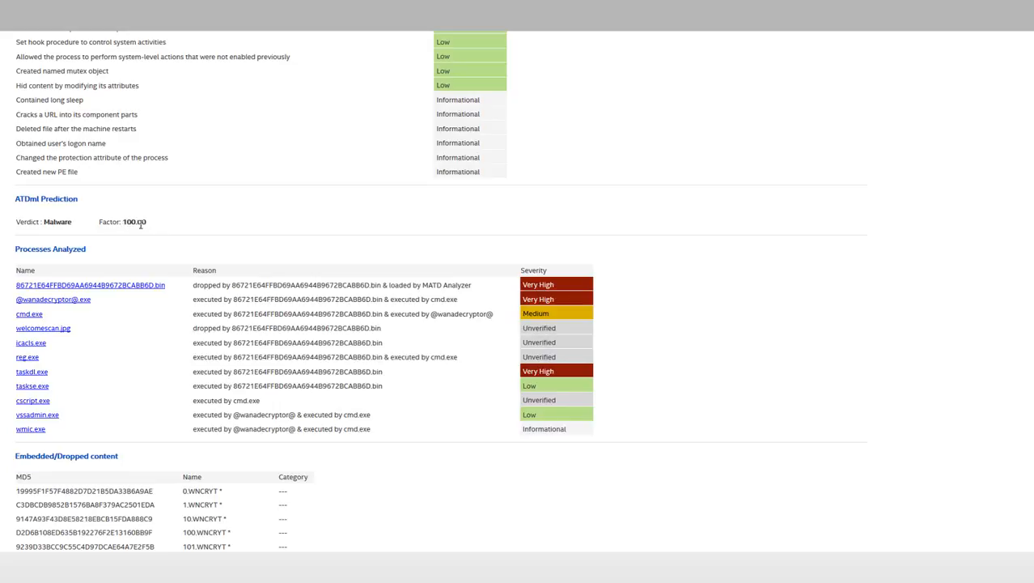
scroll(down, 3)
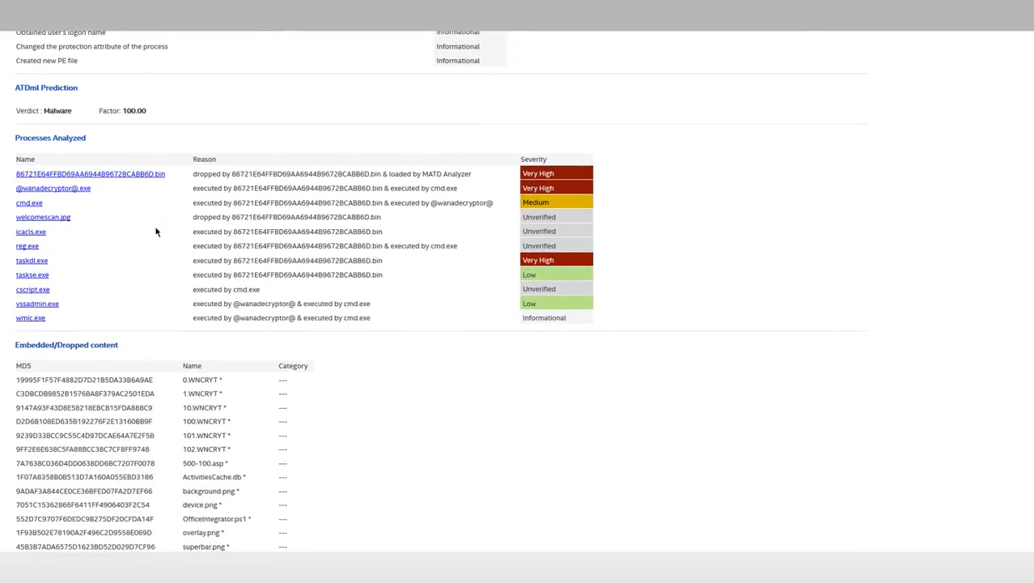
scroll(down, 3)
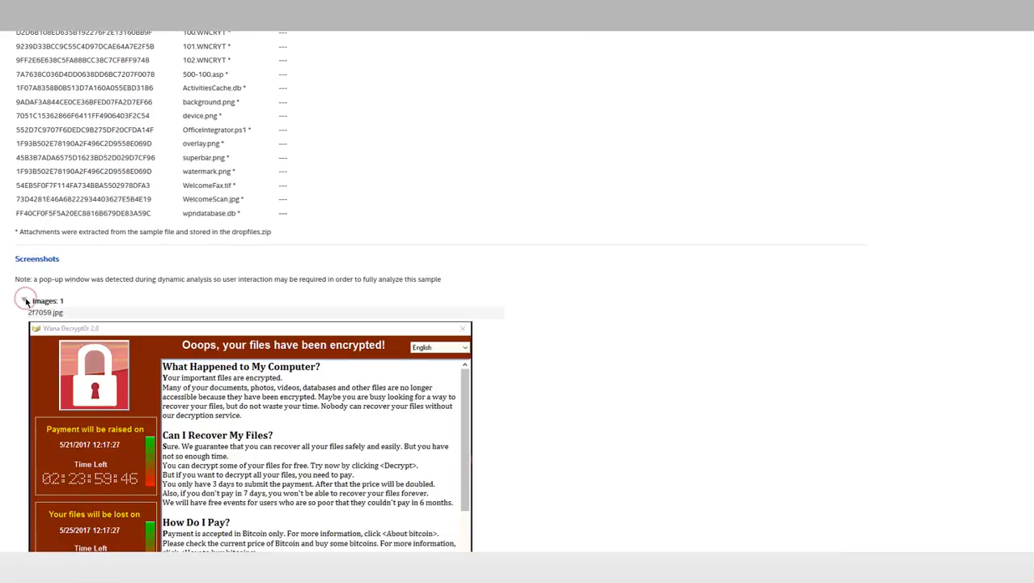
Step: Scroll to the process details and expand the .bin sample's Run-Time DLLs
scroll(down, 3)
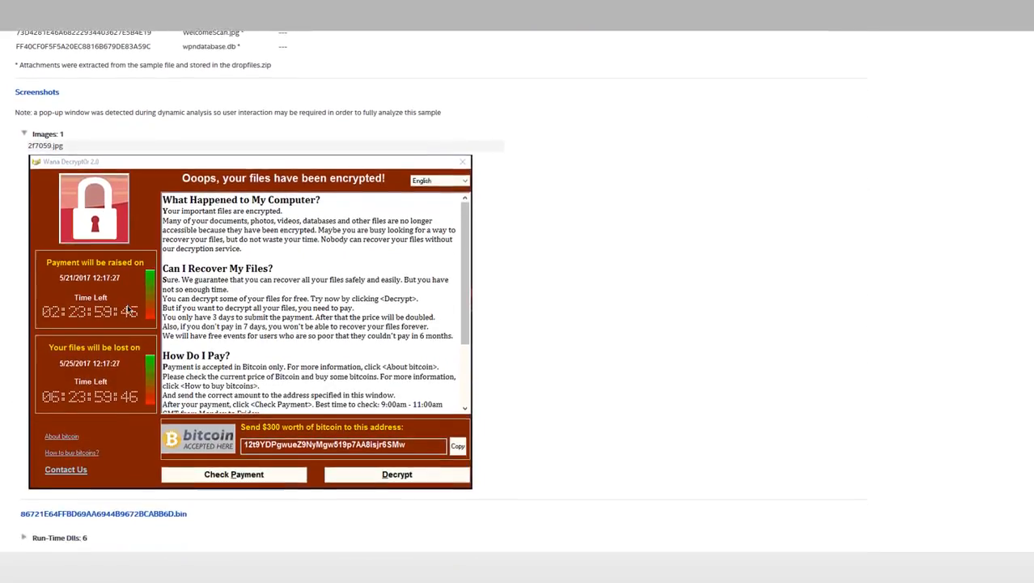
scroll(down, 3)
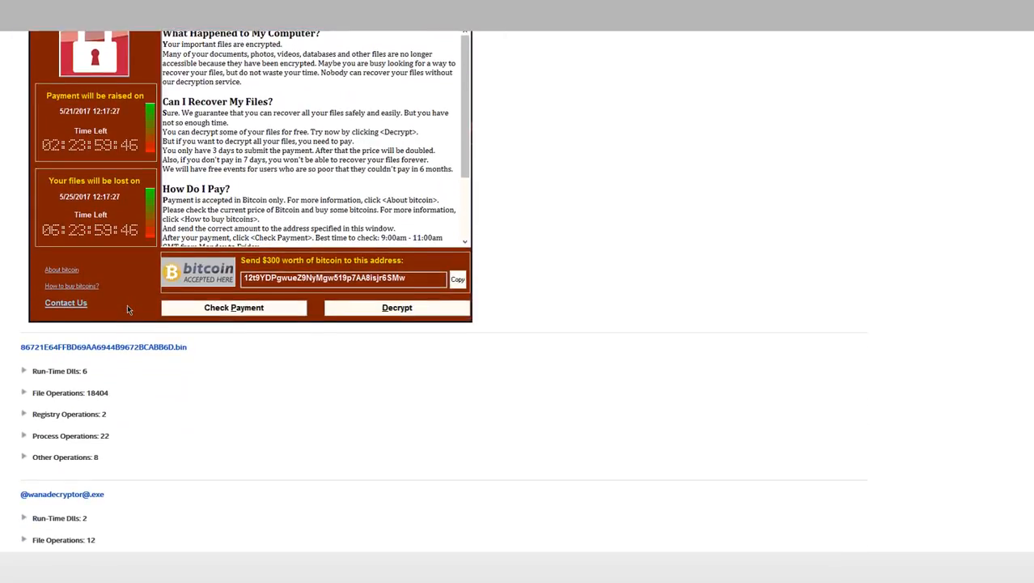
scroll(down, 3)
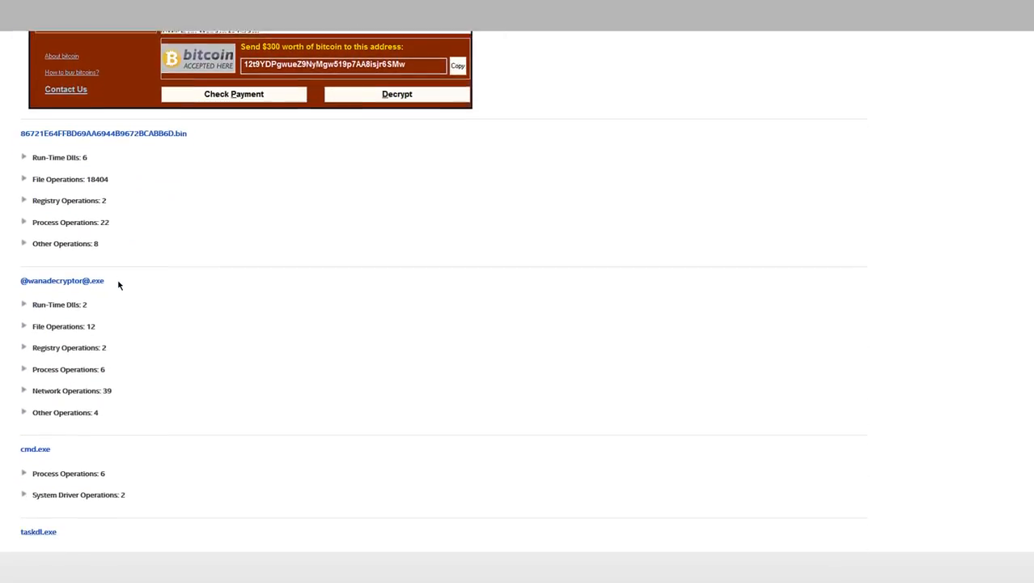
click(24, 157)
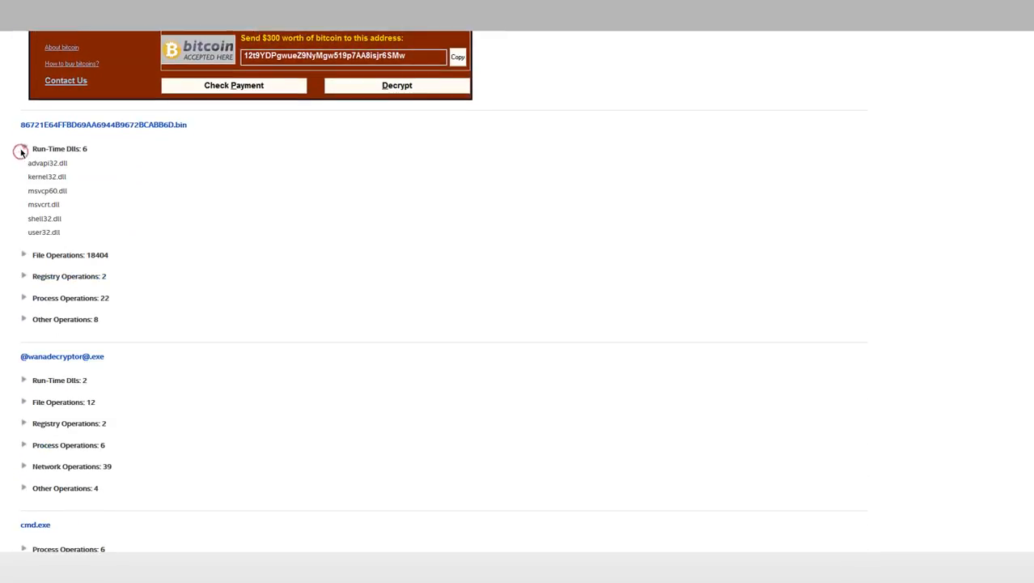
scroll(down, 3)
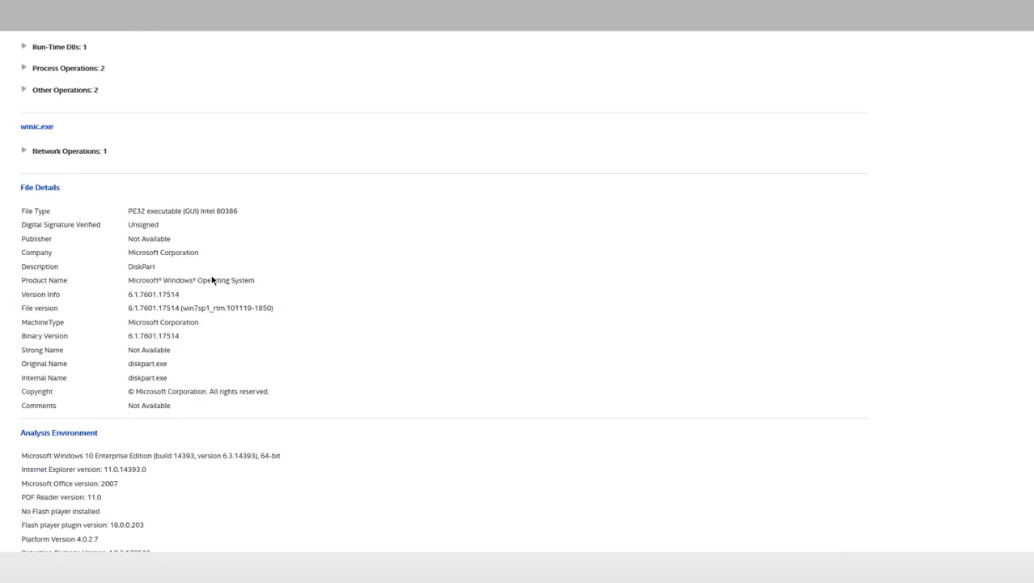
mouse_move(160, 41)
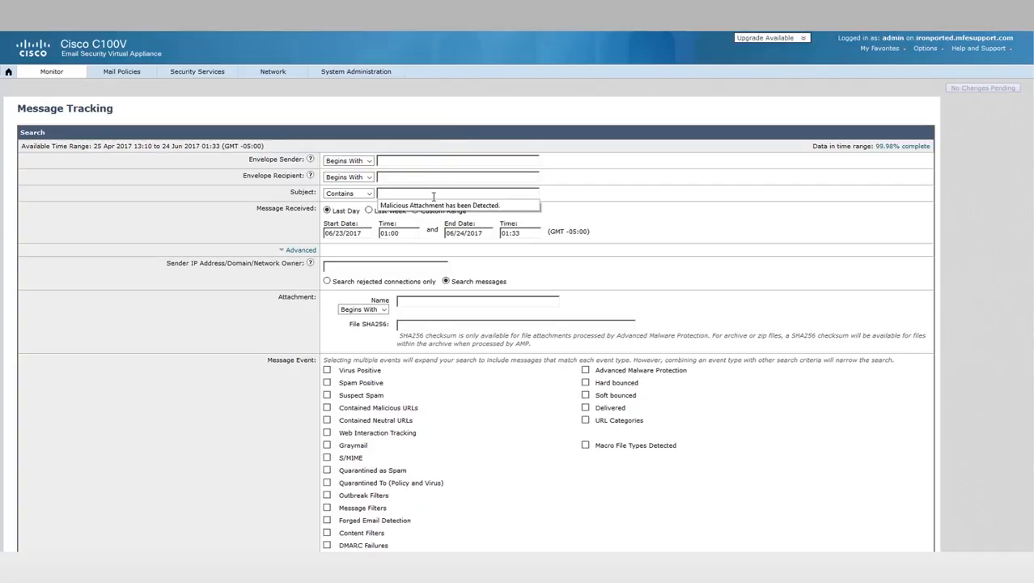
Step: Search Message Tracking for messages whose subject contains 'Important'
text(Impor)
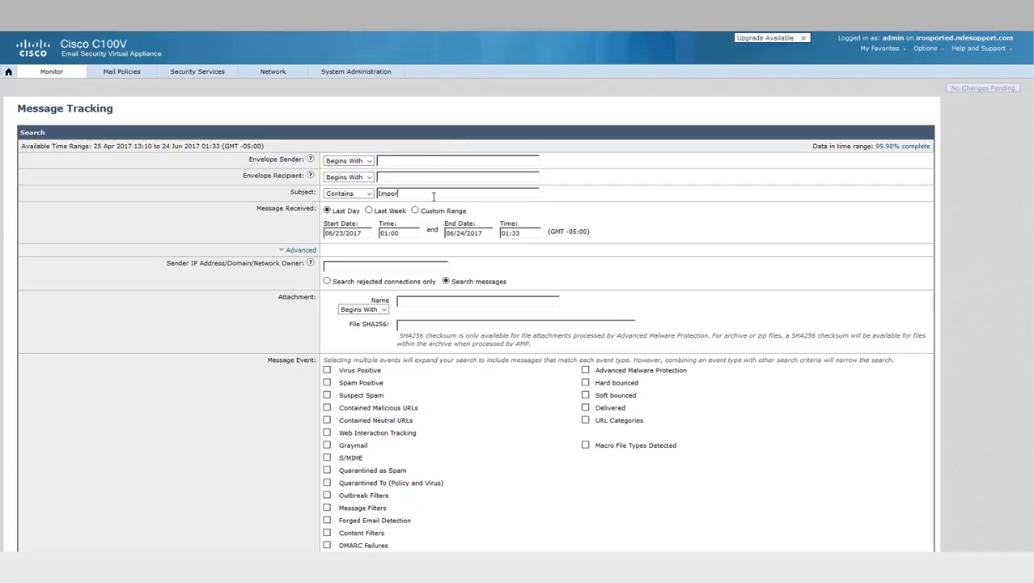
text(tant)
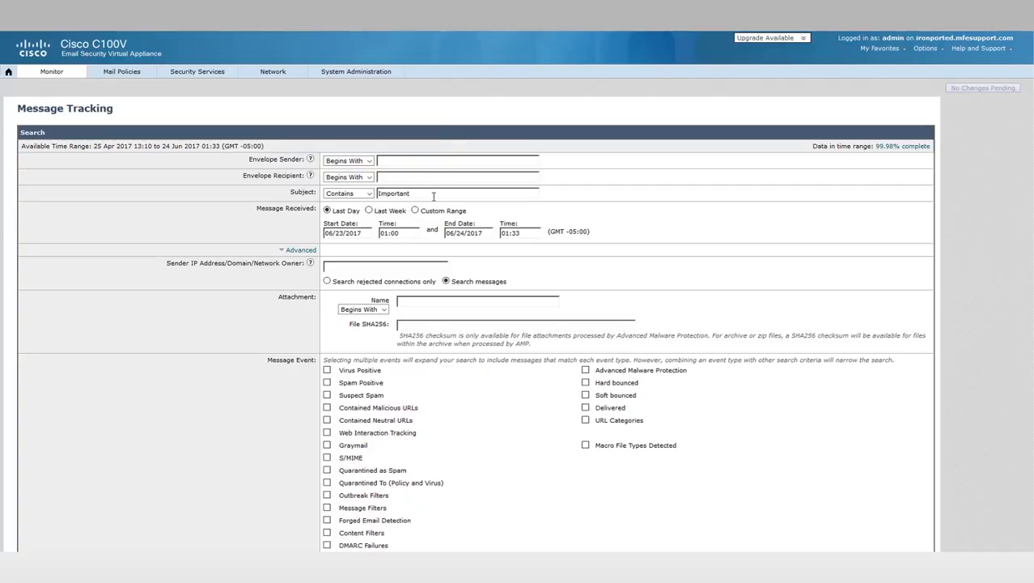
scroll(down, 3)
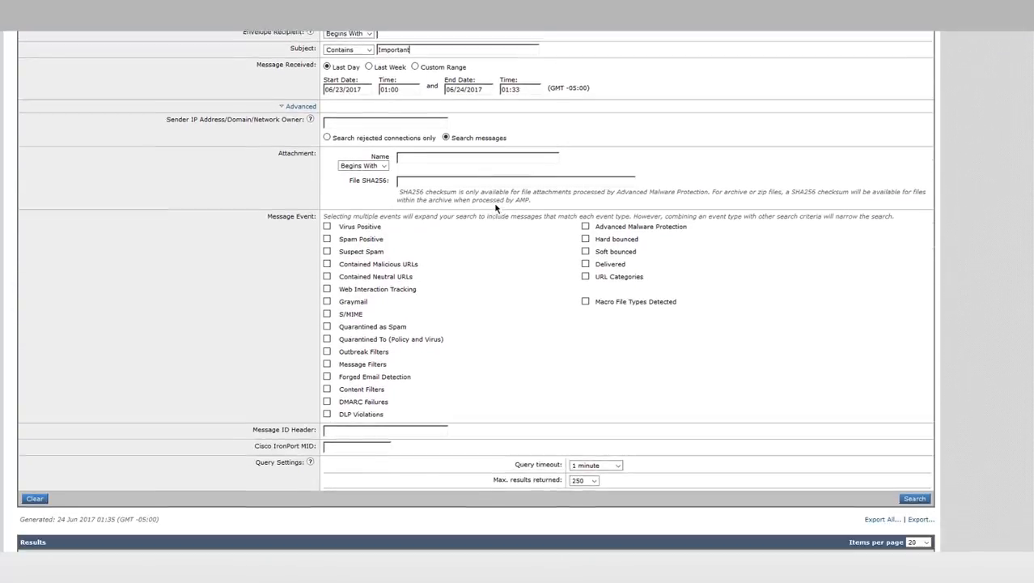
click(914, 498)
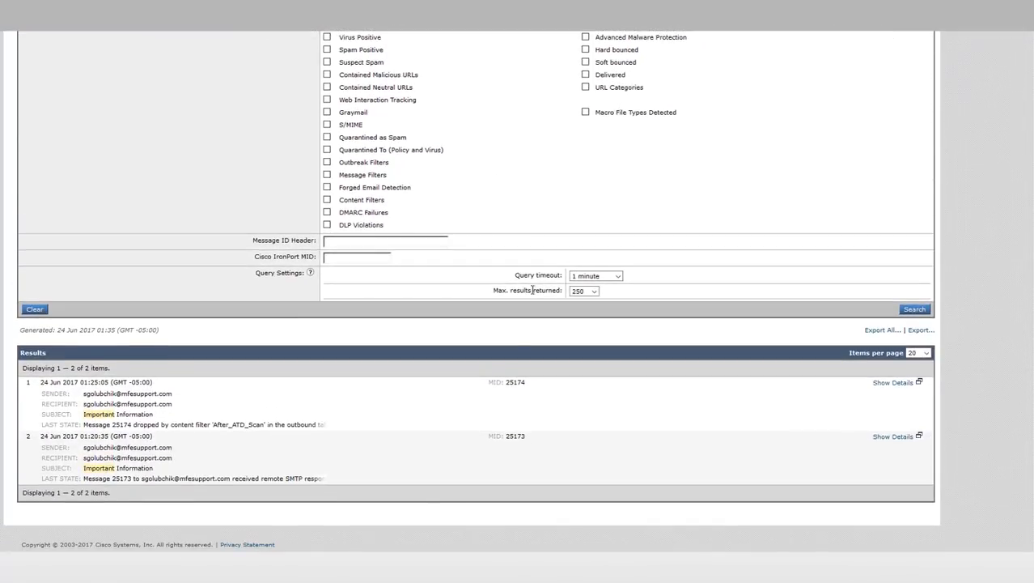
mouse_move(509, 420)
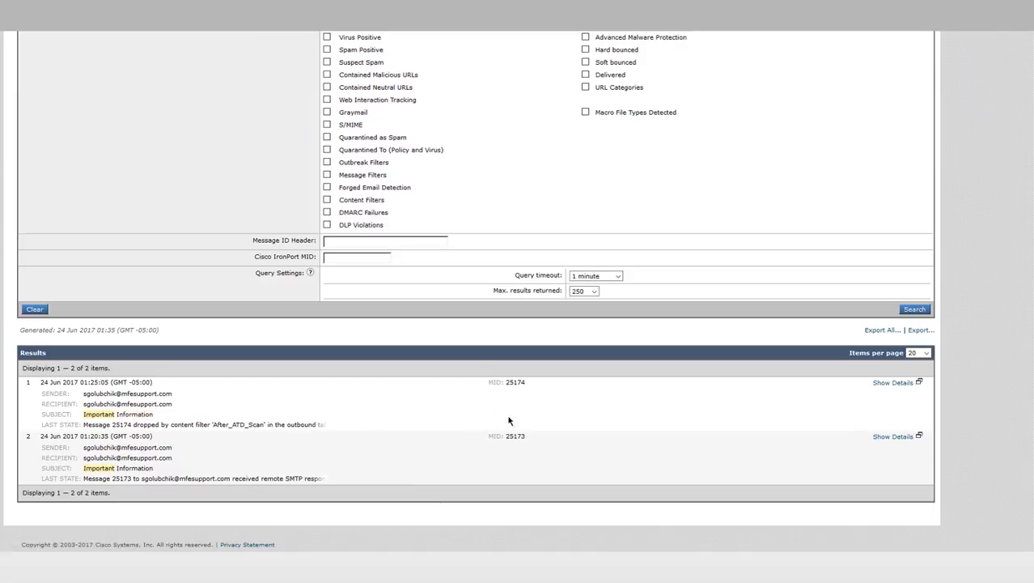